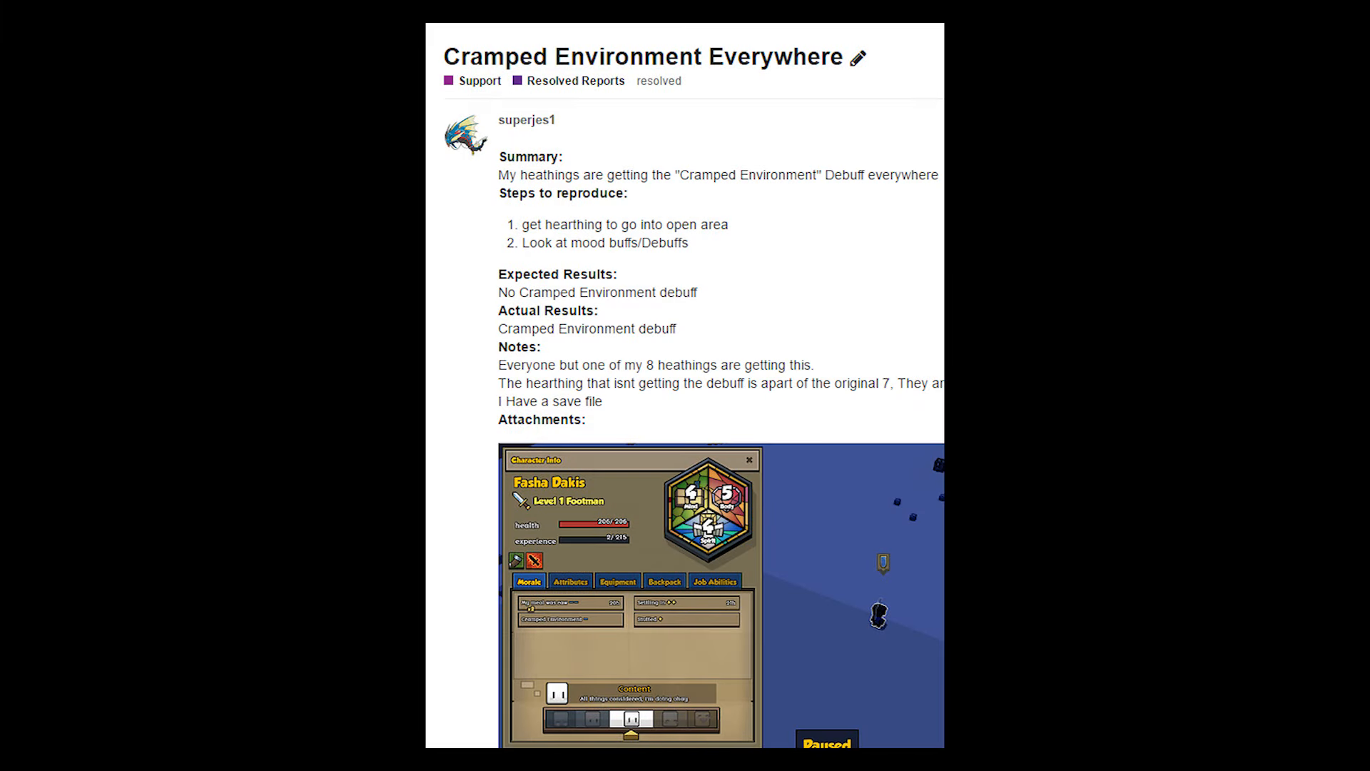
{"action": "scroll", "scroll_direction": "down", "scroll_amount": 3}
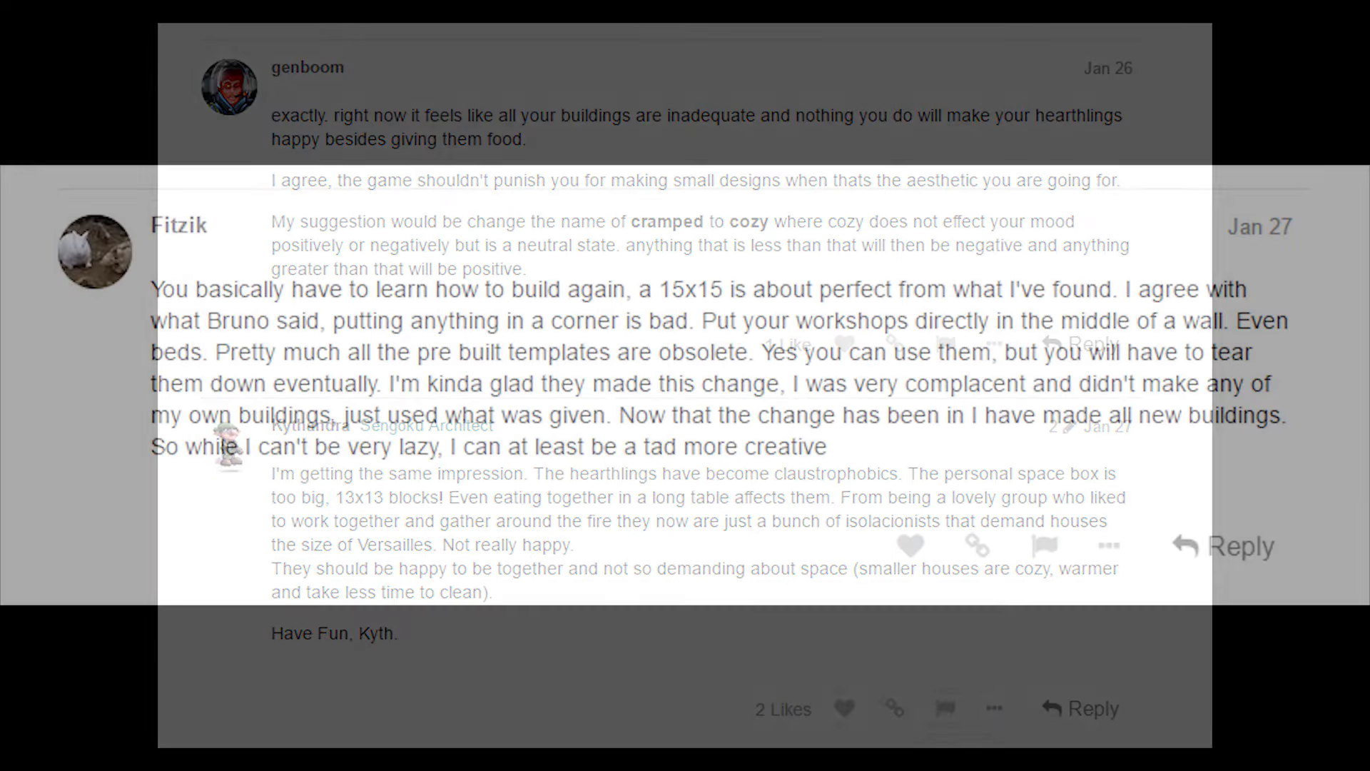
{"action": "scroll", "scroll_direction": "down", "scroll_amount": 3}
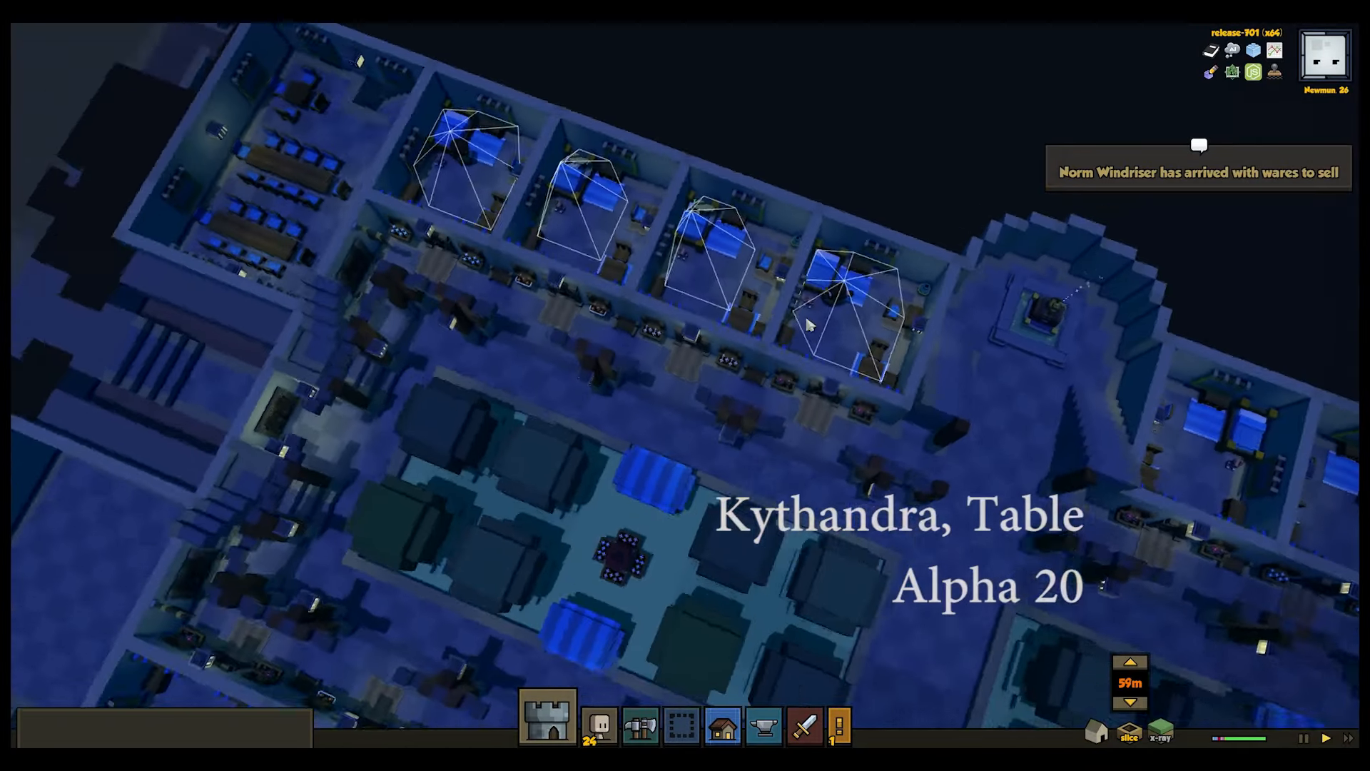
{"action": "scroll", "scroll_direction": "up", "scroll_amount": 3}
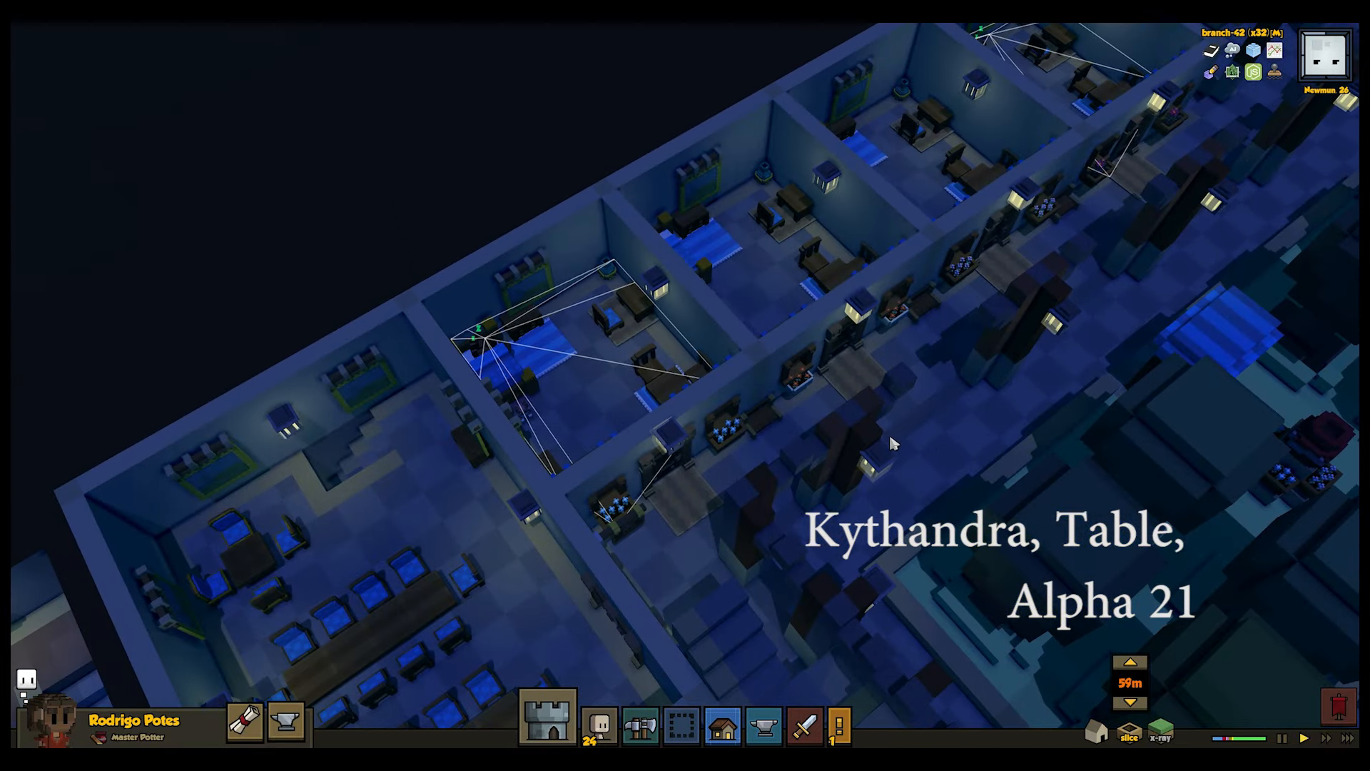
{"action": "scroll", "scroll_direction": "down", "scroll_amount": 3}
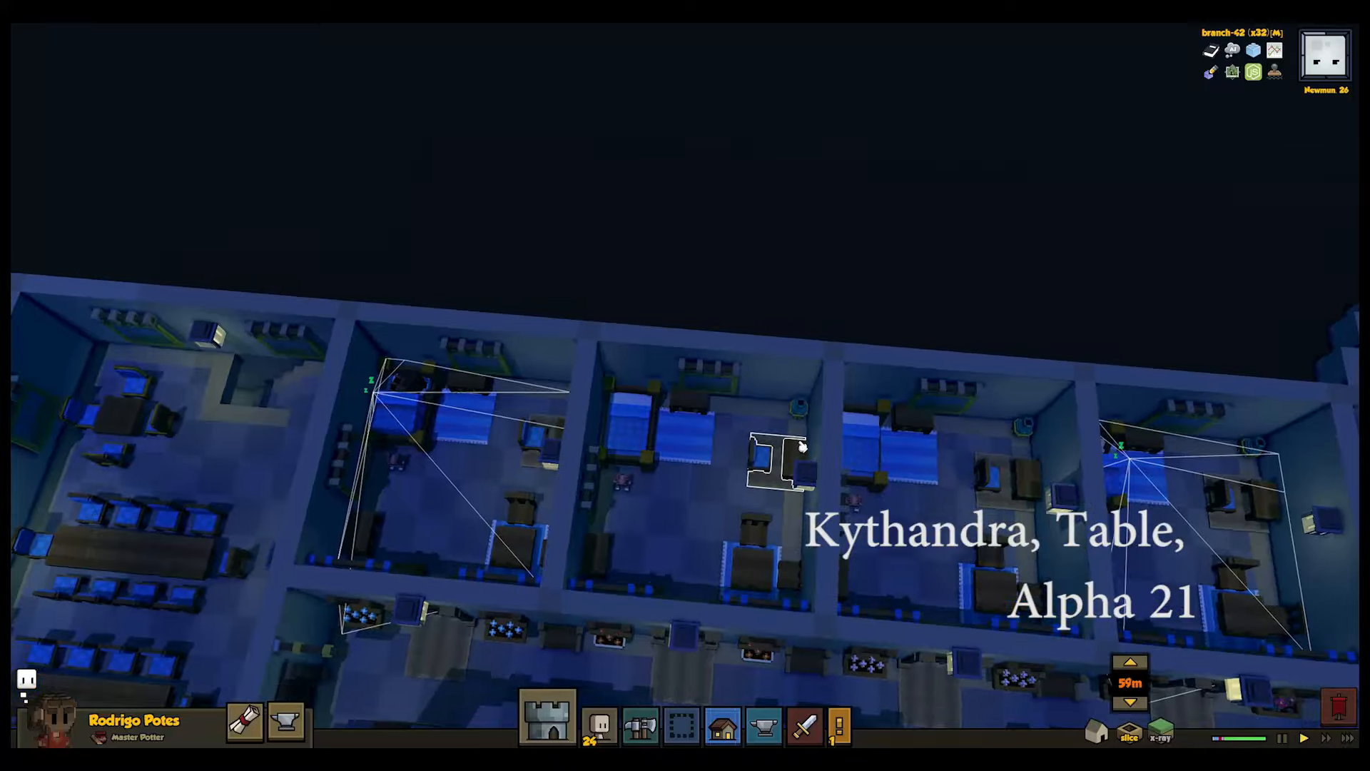